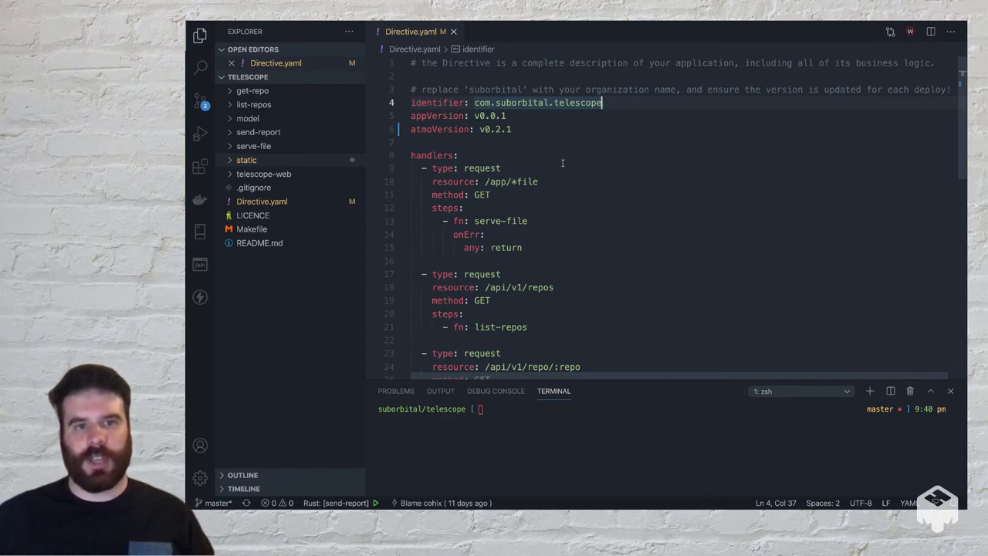
{"action": "mouse_move", "coordinate": [583, 213]}
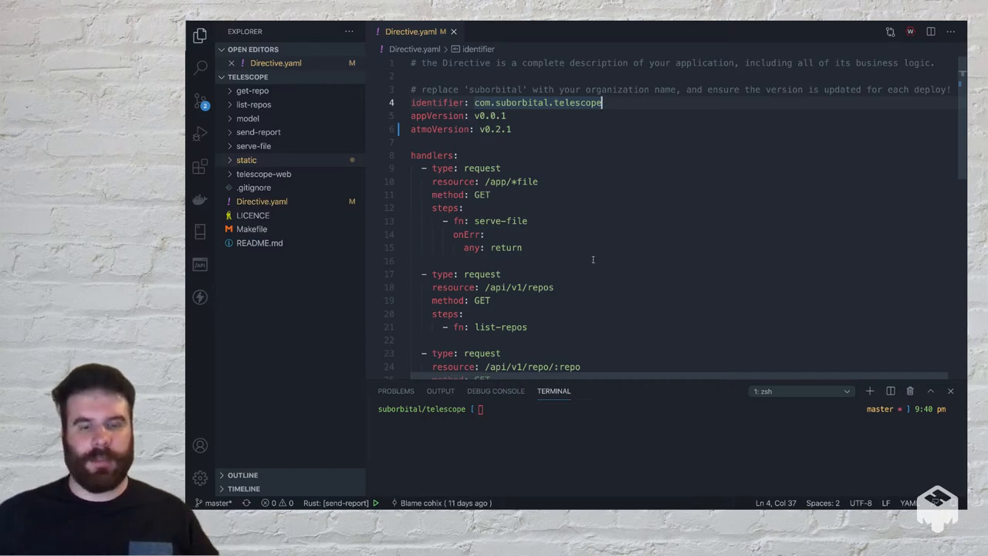
{"action": "mouse_move", "coordinate": [571, 186]}
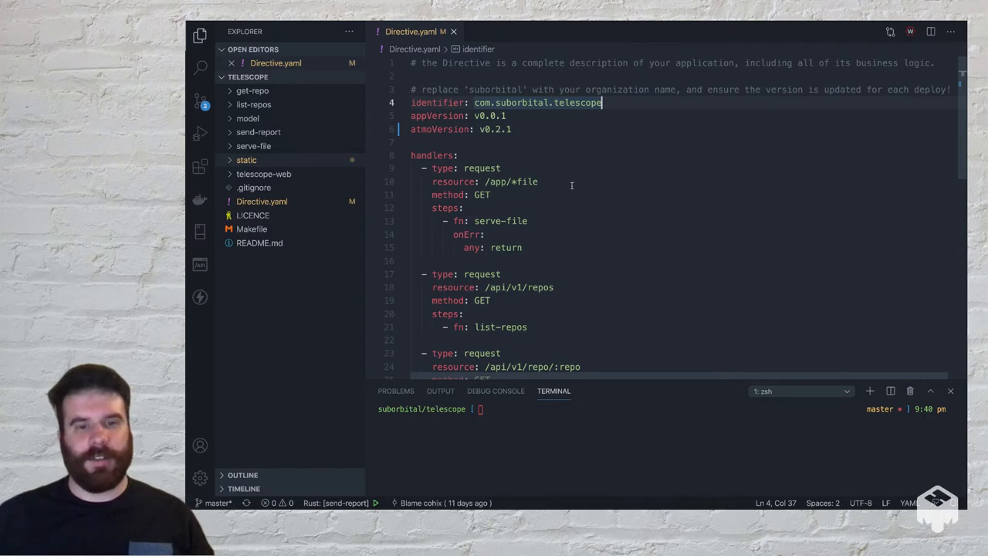
Locate the list-repos handler step and review the ListRepos struct in its lib.rs source
{"action": "scroll", "scroll_direction": "down", "scroll_amount": 3}
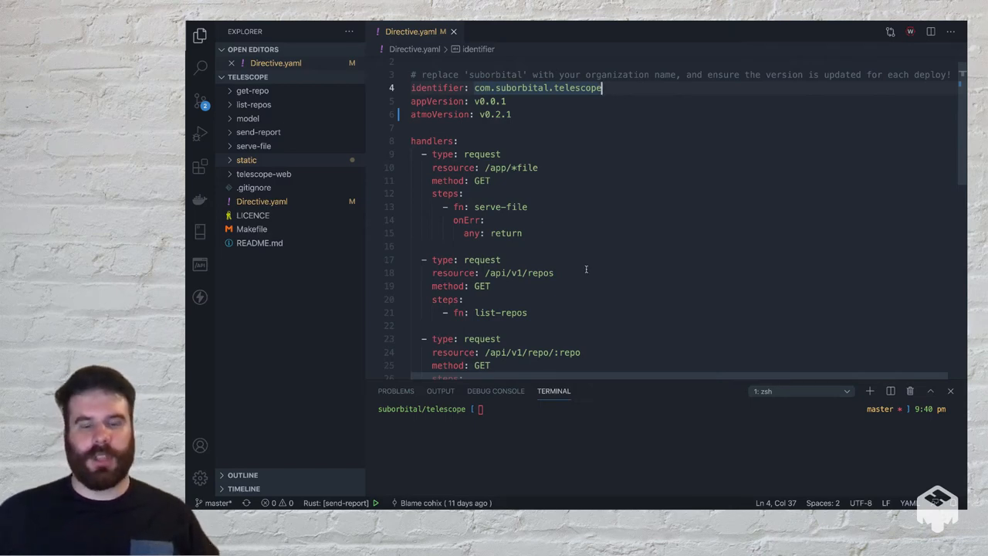
{"action": "mouse_move", "coordinate": [568, 306]}
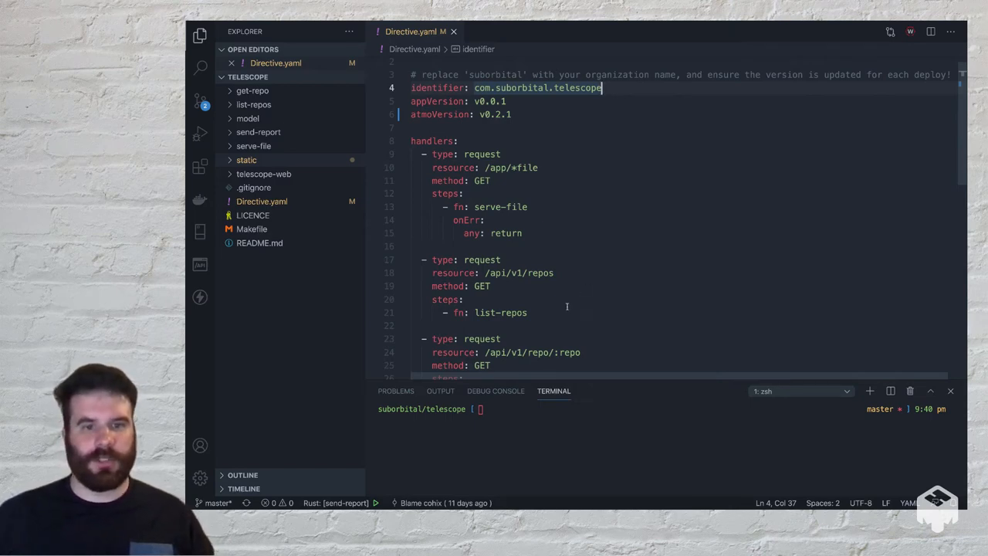
{"action": "double_click", "coordinate": [500, 311]}
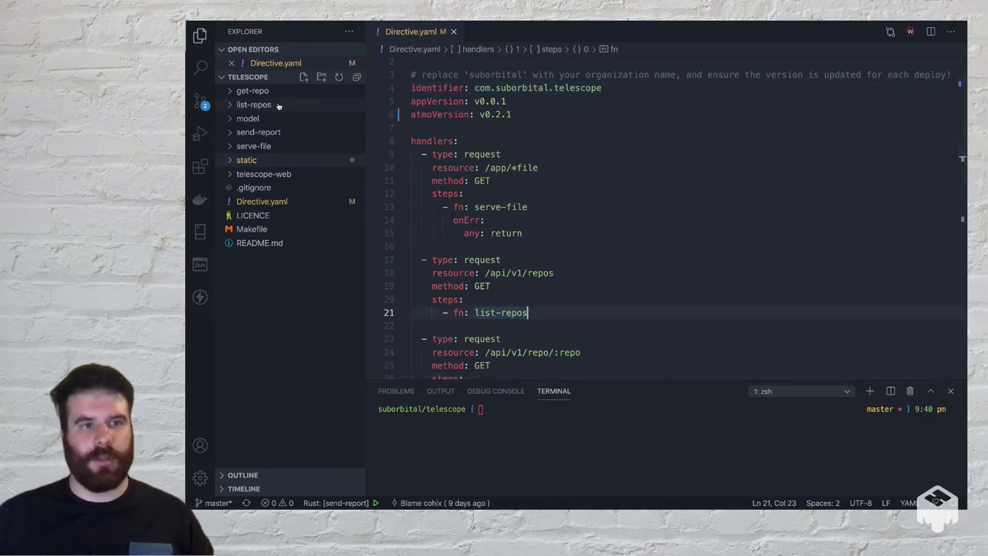
{"action": "left_click", "coordinate": [255, 145]}
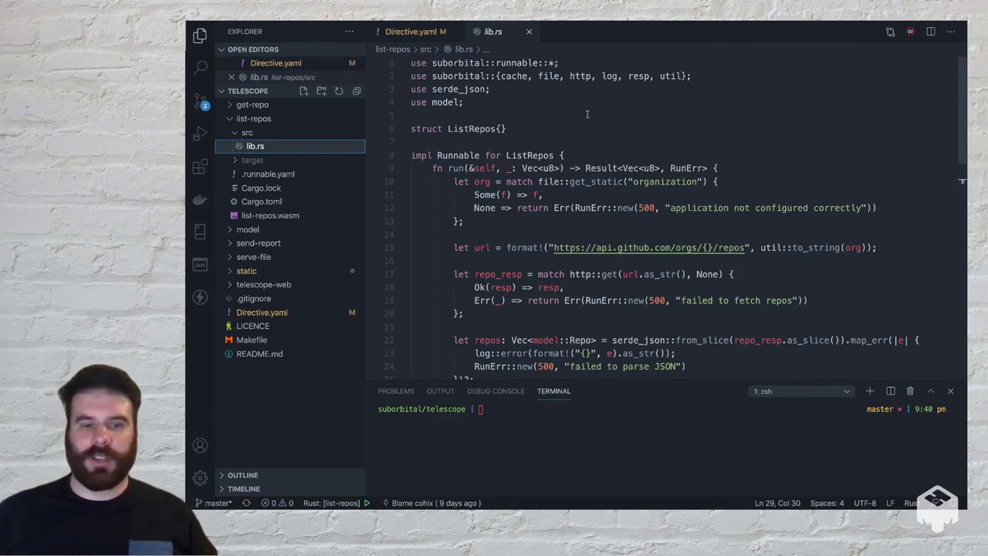
{"action": "mouse_move", "coordinate": [605, 117]}
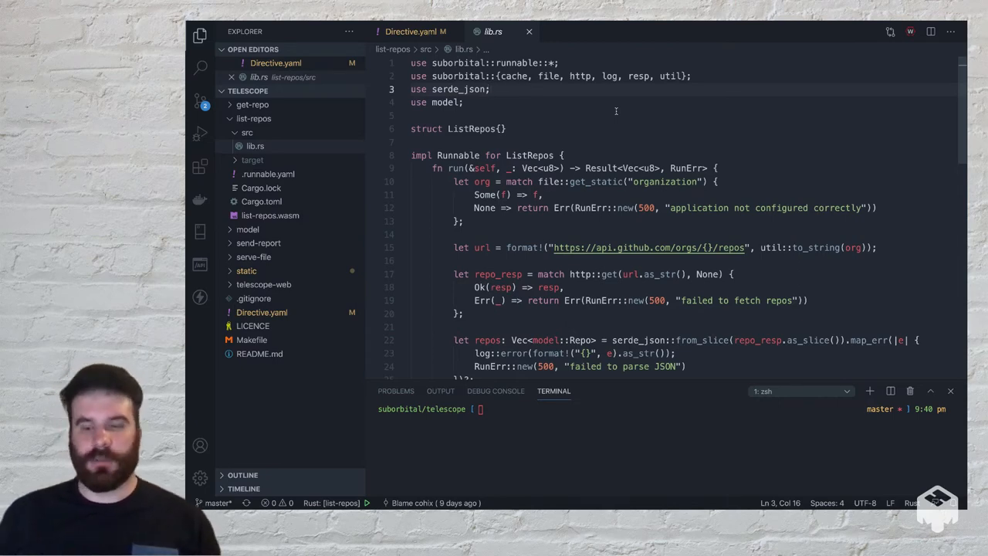
{"action": "mouse_move", "coordinate": [560, 102]}
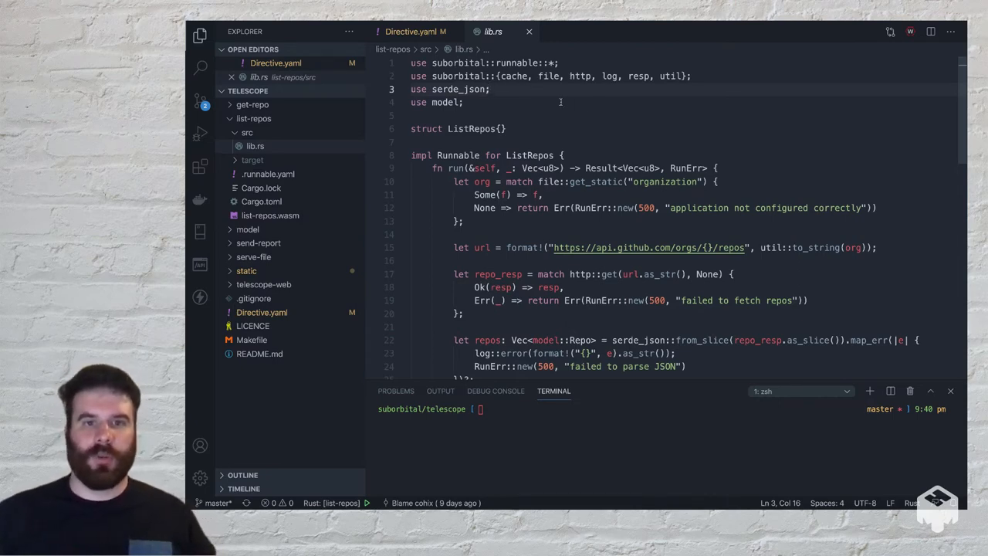
{"action": "left_click", "coordinate": [579, 76]}
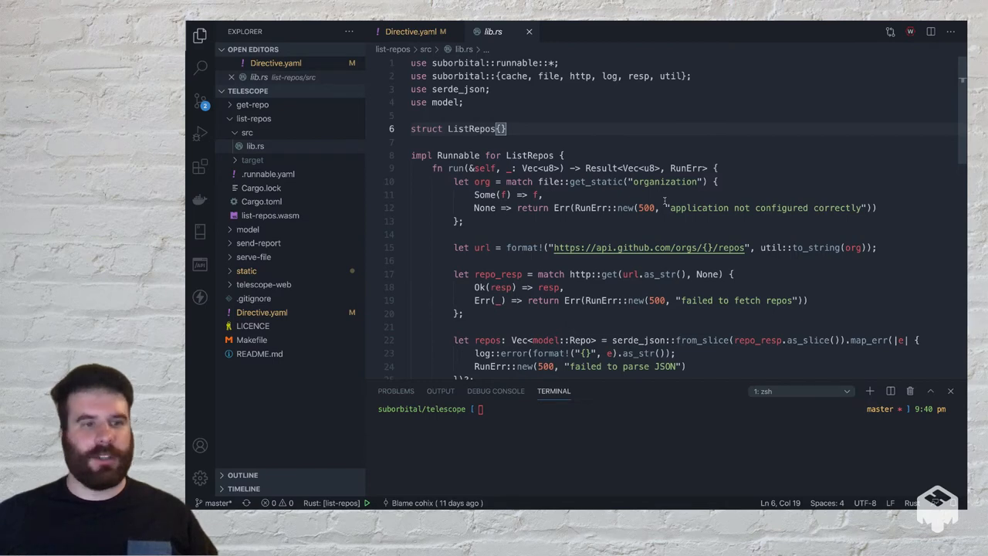
{"action": "scroll", "scroll_direction": "down", "scroll_amount": 3}
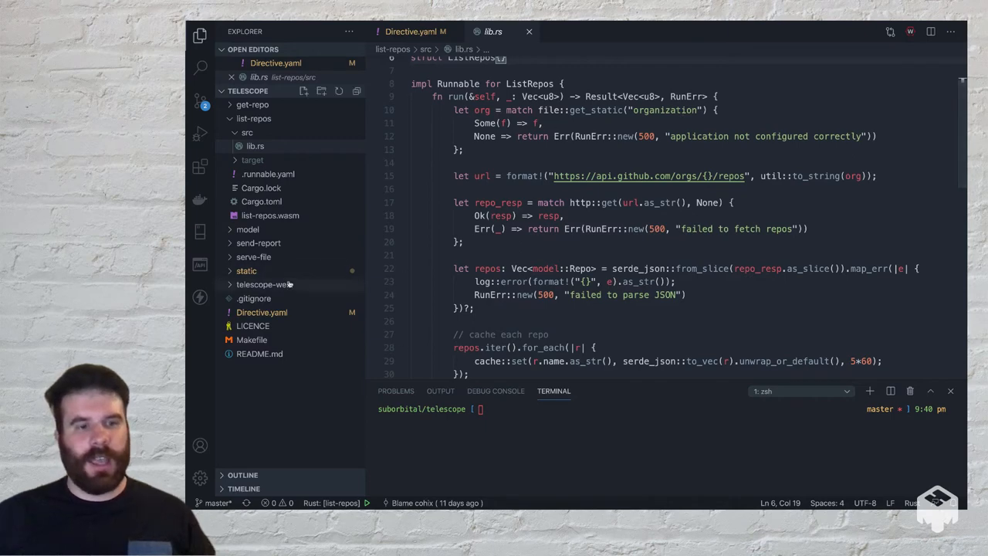
Check the static organization file reads suborbital and note the repo-name cache key in lib.rs
{"action": "left_click", "coordinate": [247, 270]}
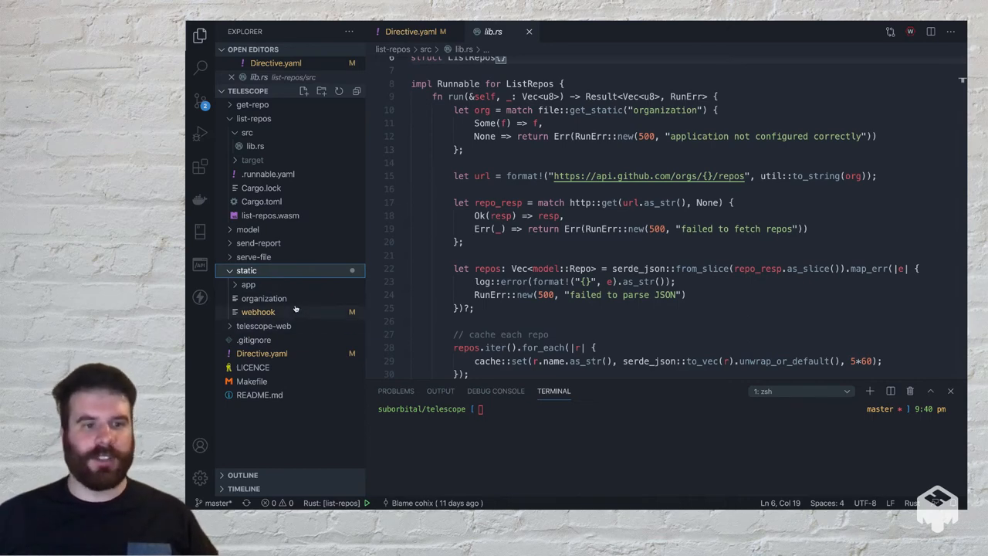
{"action": "mouse_move", "coordinate": [673, 114]}
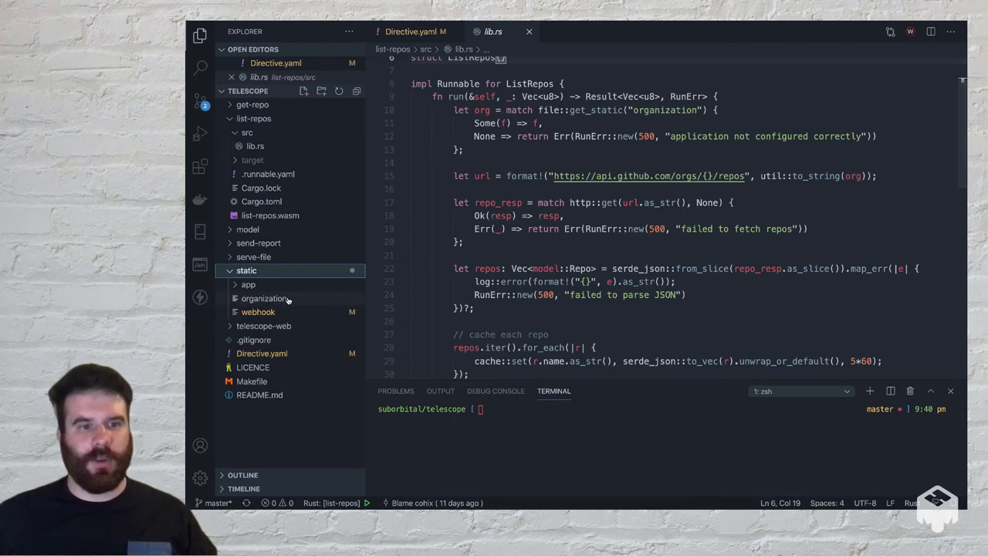
{"action": "left_click", "coordinate": [265, 300]}
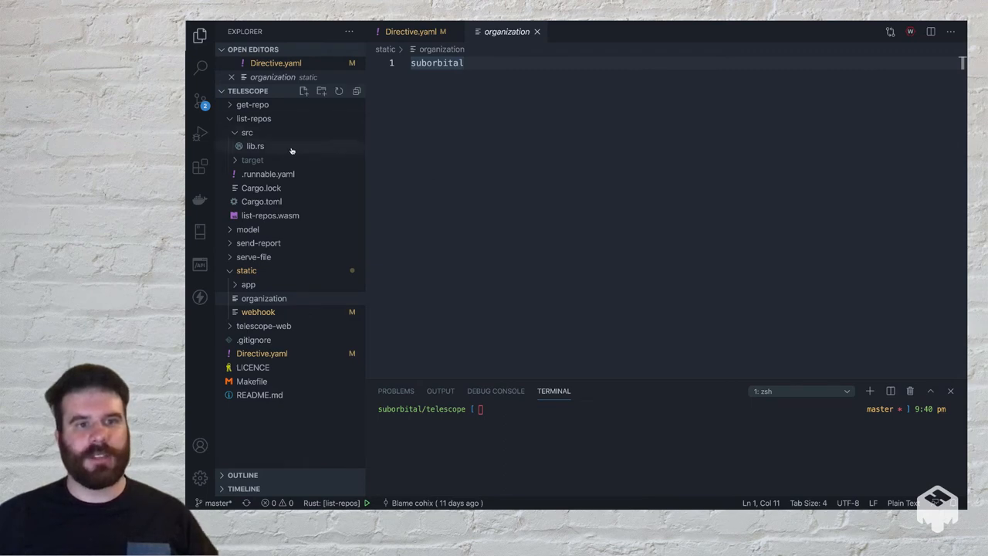
{"action": "left_click", "coordinate": [255, 145]}
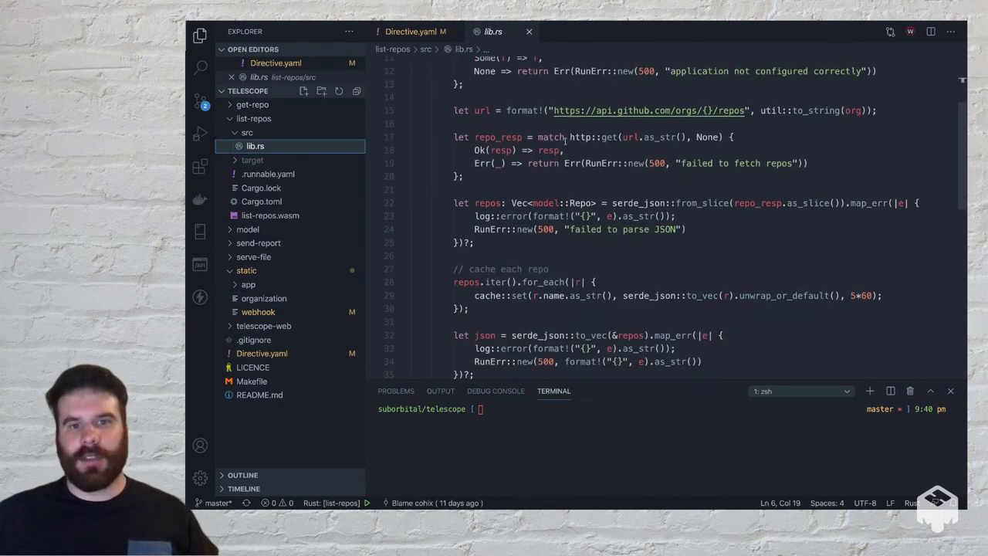
{"action": "double_click", "coordinate": [593, 136]}
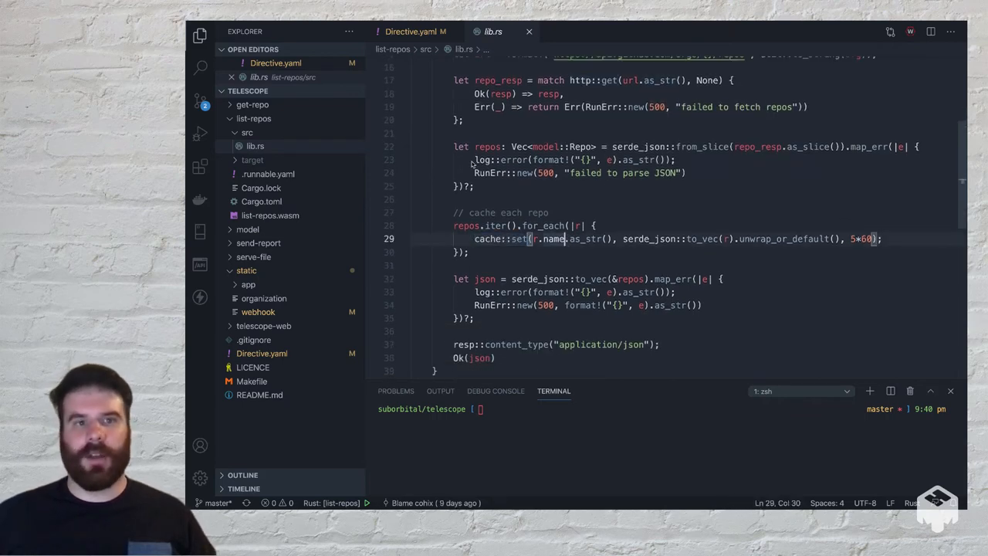
Glance at Directive.yaml, then return to the top of the list-repos source
{"action": "left_click", "coordinate": [414, 31]}
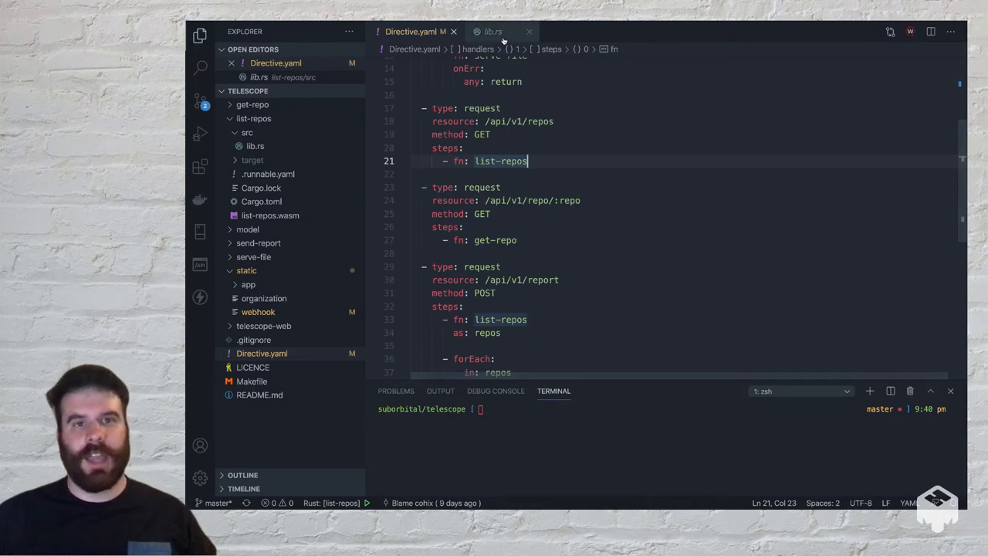
{"action": "left_click", "coordinate": [494, 31]}
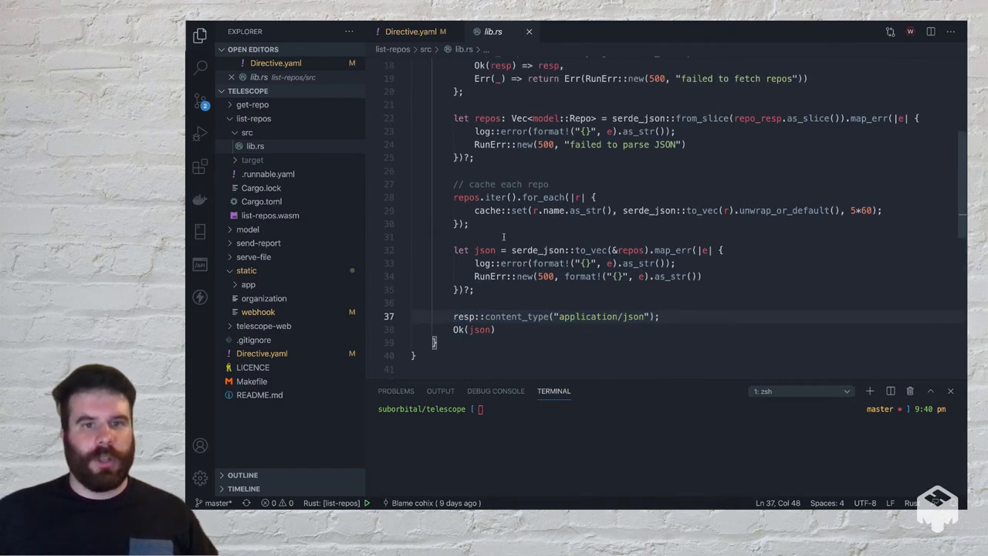
{"action": "scroll", "scroll_direction": "up", "scroll_amount": 3}
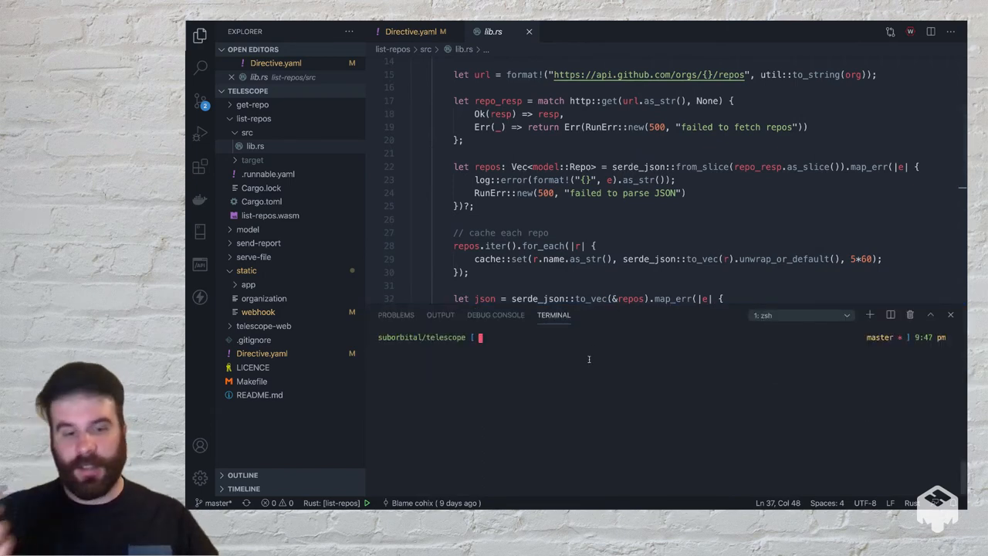
Run subo build to compile the functions into the runnables.wasm.zip bundle
{"action": "type", "text": "subo"}
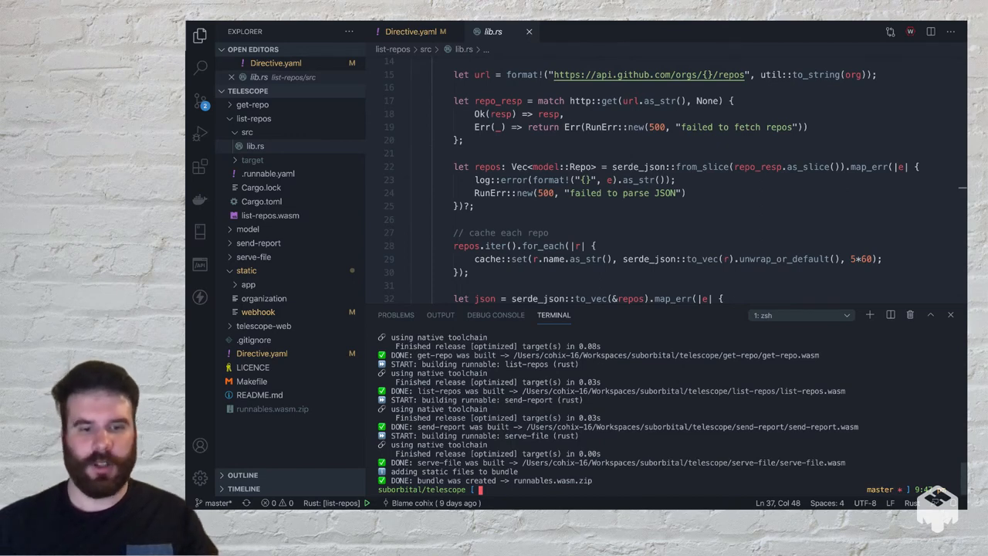
{"action": "mouse_move", "coordinate": [488, 419]}
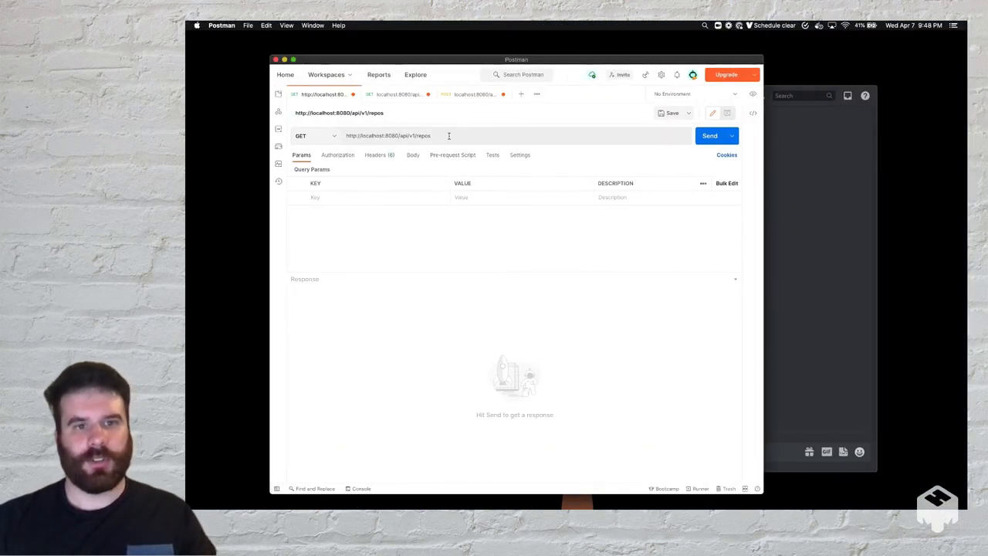
Send GET requests to localhost:8080/api/v1/repos and /api/v1/repo/atmo, getting 200 OK
{"action": "left_click", "coordinate": [708, 136]}
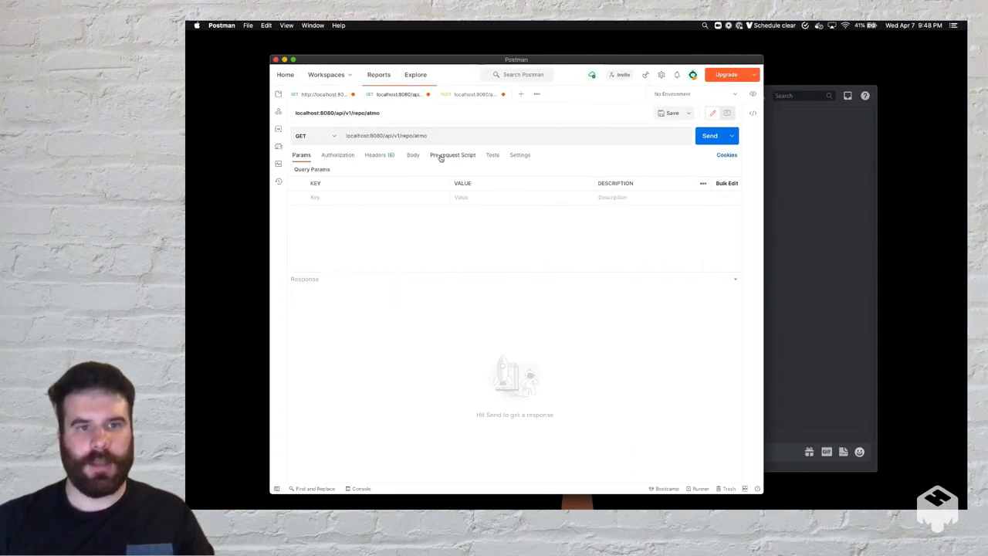
{"action": "left_click", "coordinate": [386, 136]}
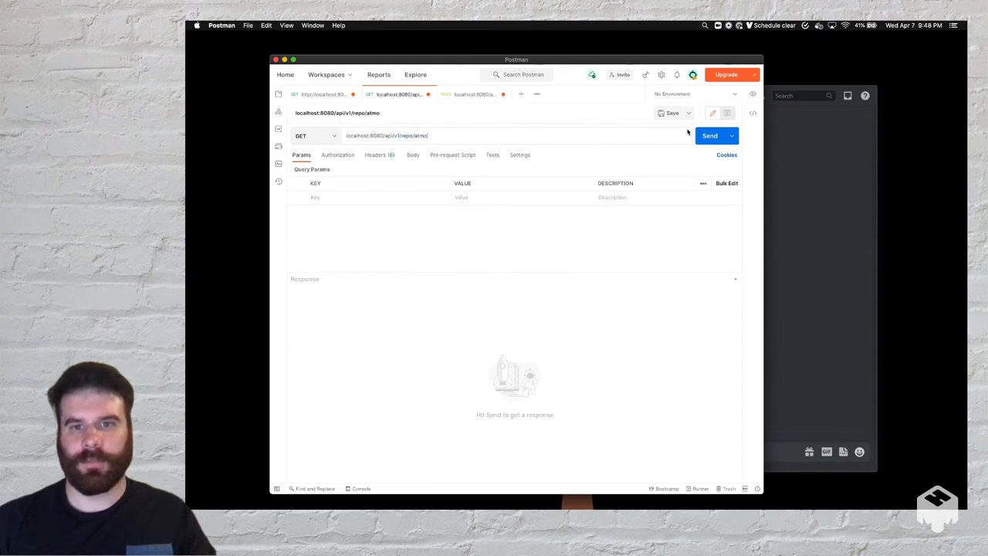
{"action": "left_click", "coordinate": [709, 136]}
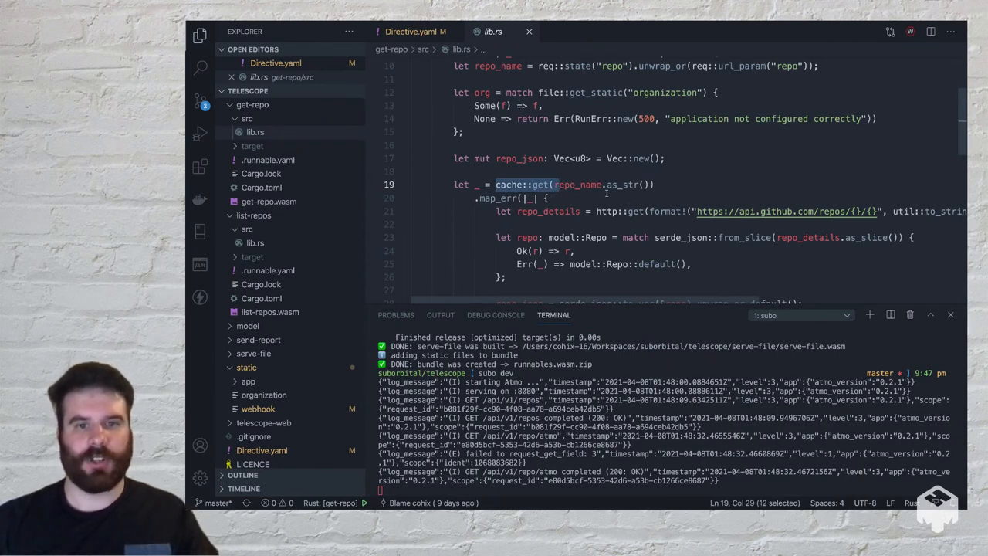
Scroll through get-repo's lib.rs and switch to Directive.yaml's POST /api/v1/report handler
{"action": "scroll", "scroll_direction": "down", "scroll_amount": 3}
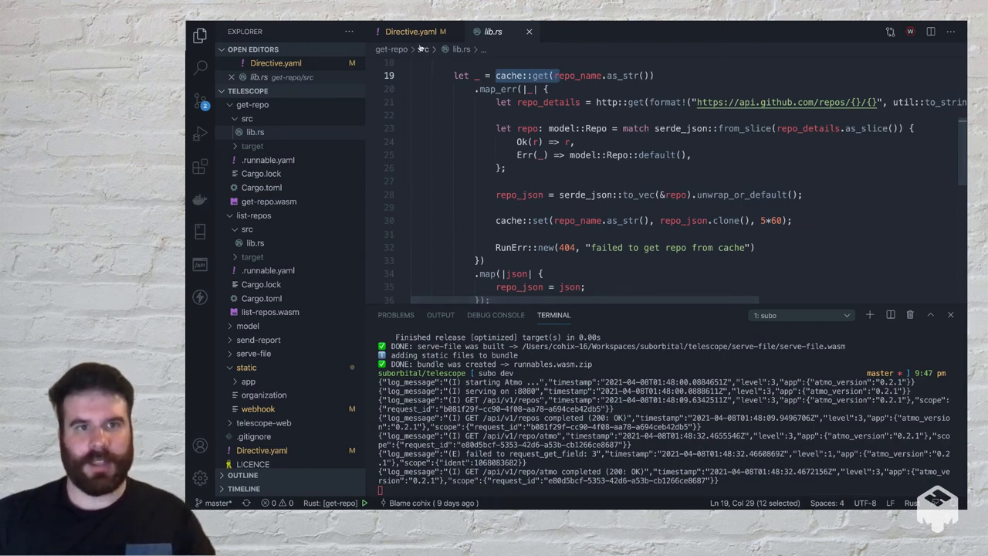
{"action": "left_click", "coordinate": [414, 31]}
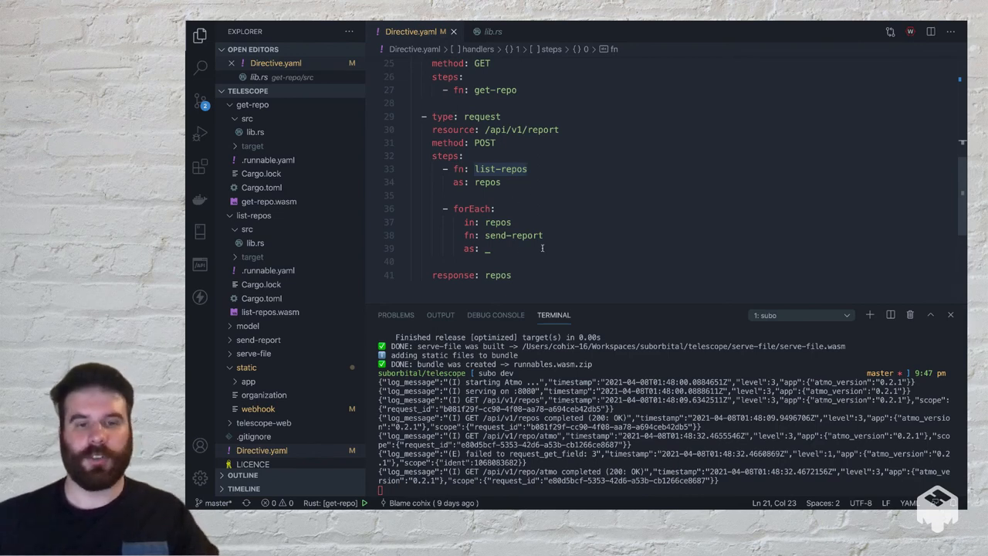
{"action": "mouse_move", "coordinate": [559, 239]}
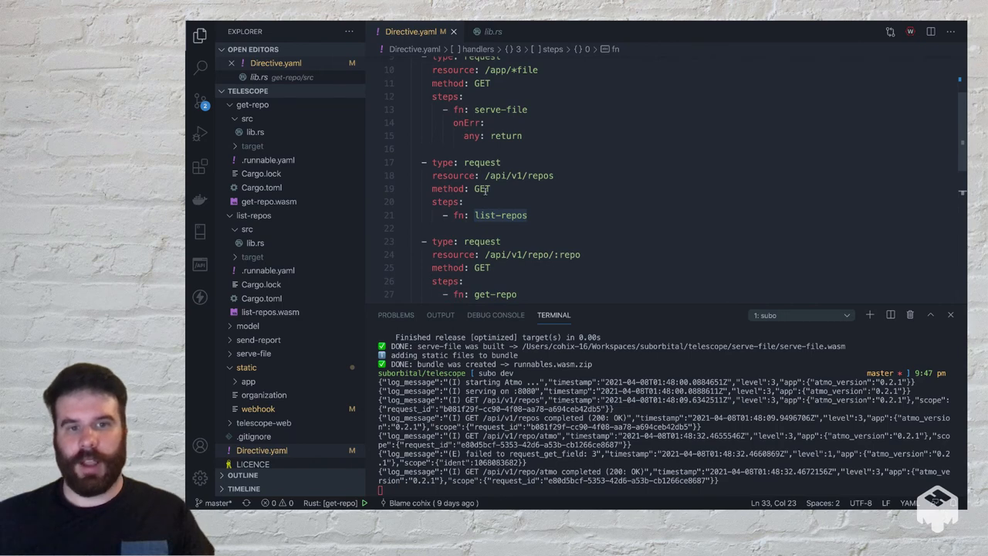
Highlight the list-repos and send-report steps of the report handler and collapse get-repo
{"action": "scroll", "scroll_direction": "down", "scroll_amount": 3}
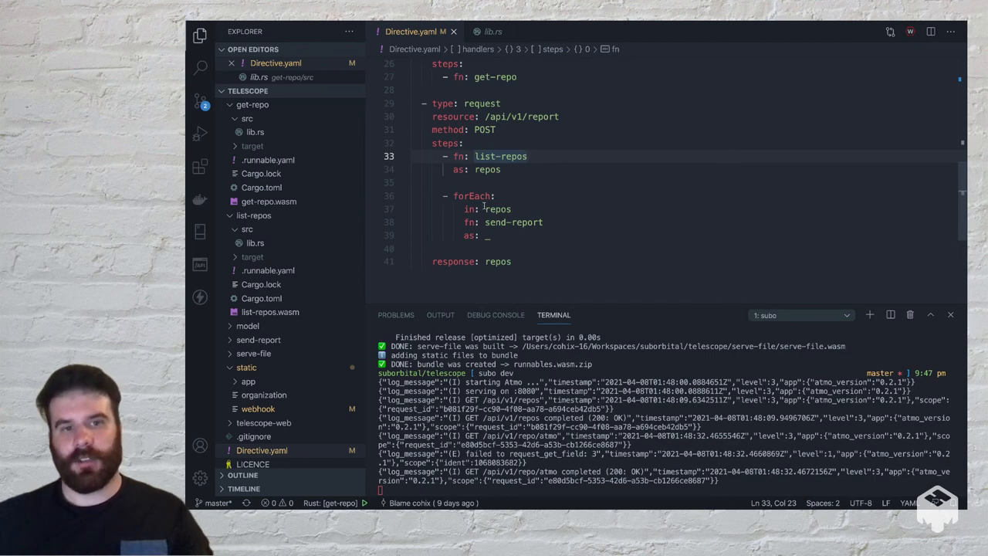
{"action": "double_click", "coordinate": [473, 195]}
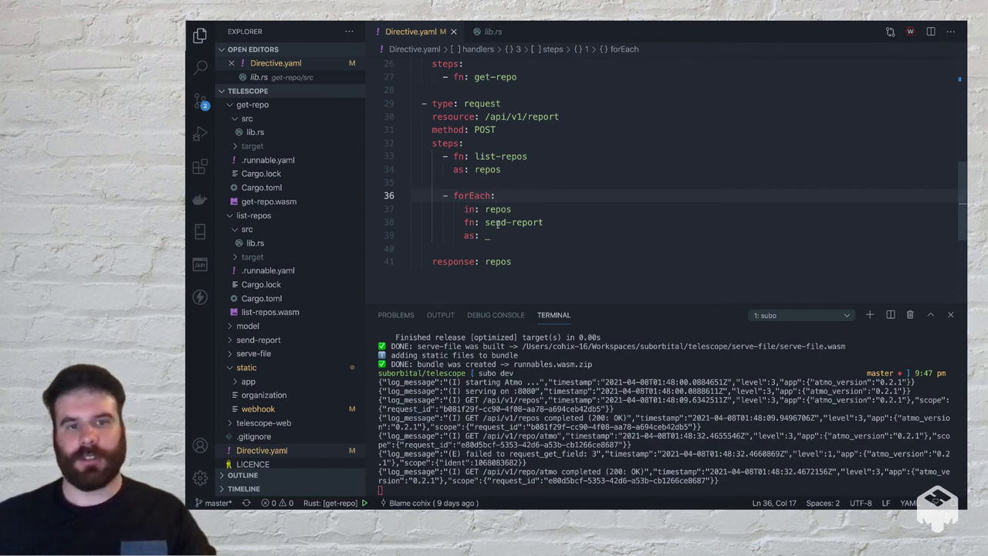
{"action": "double_click", "coordinate": [512, 223]}
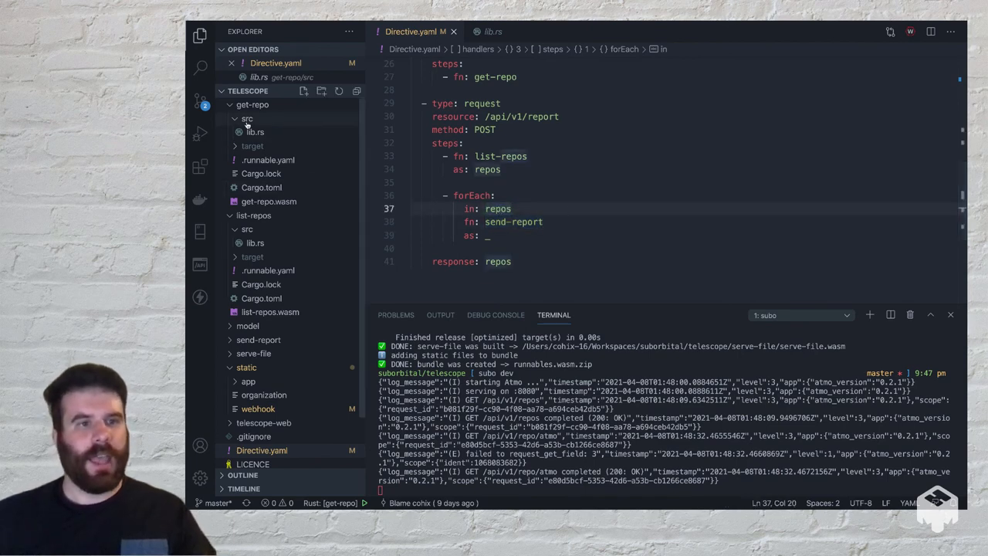
{"action": "left_click", "coordinate": [247, 105]}
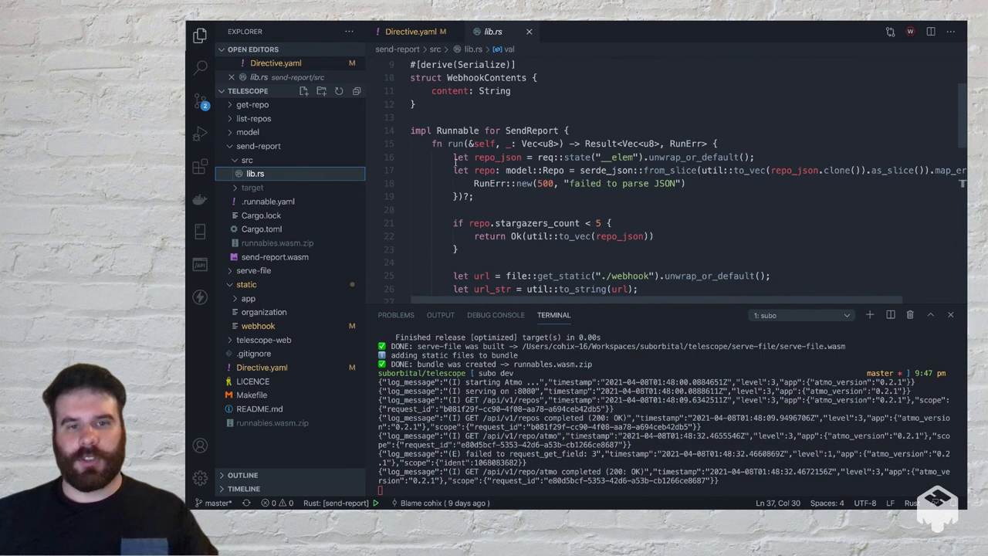
Review send-report's webhook post code and send the POST localhost:8080/api/v1/report request
{"action": "double_click", "coordinate": [617, 158]}
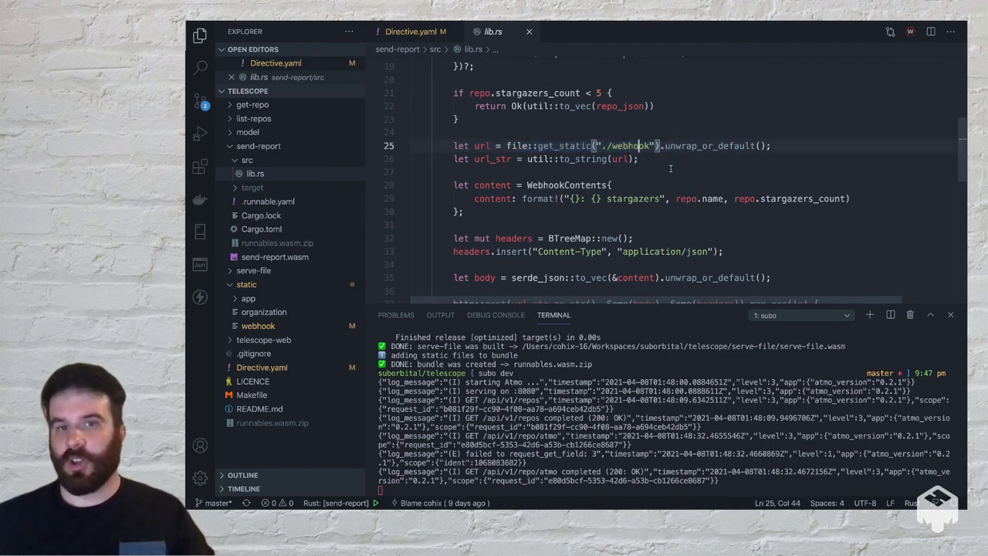
{"action": "scroll", "scroll_direction": "down", "scroll_amount": 3}
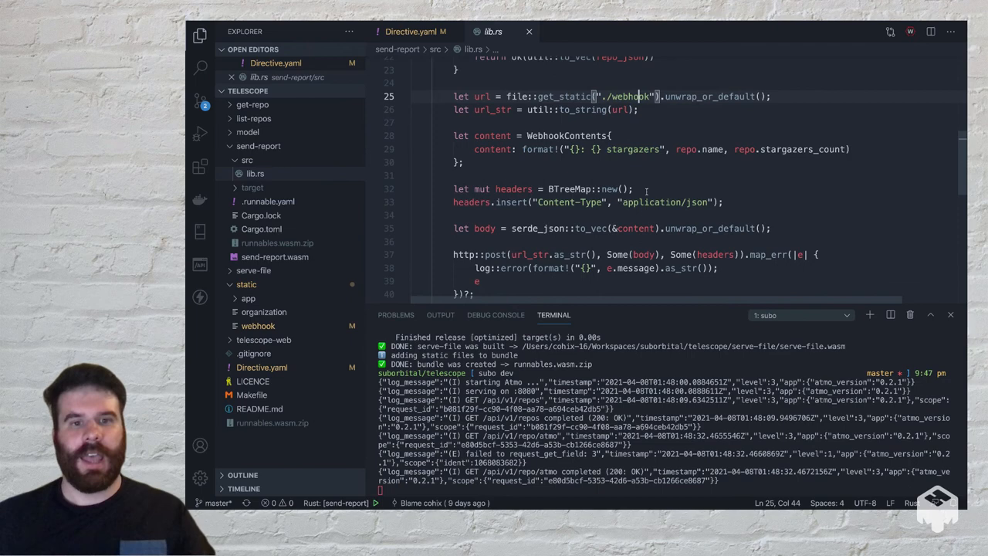
{"action": "scroll", "scroll_direction": "down", "scroll_amount": 3}
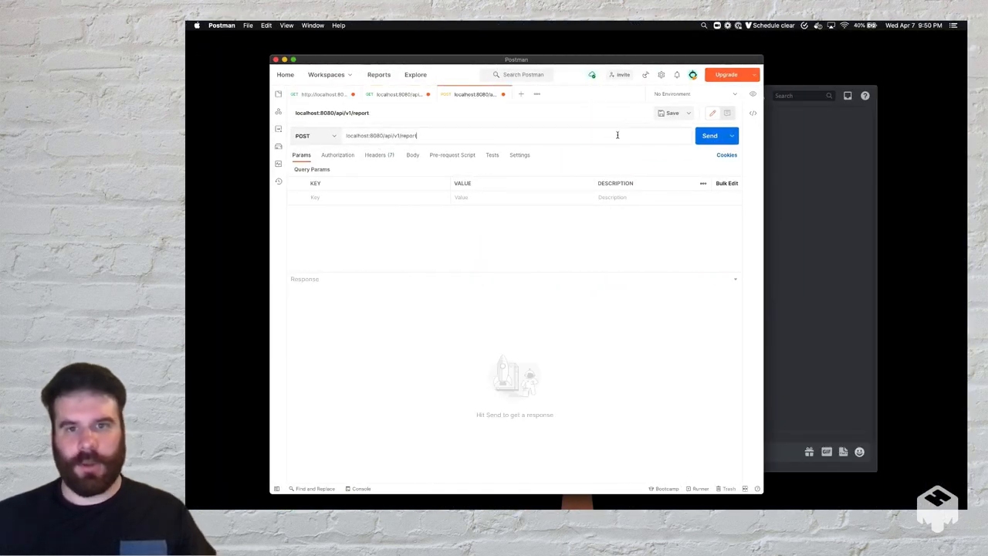
{"action": "left_click", "coordinate": [709, 135]}
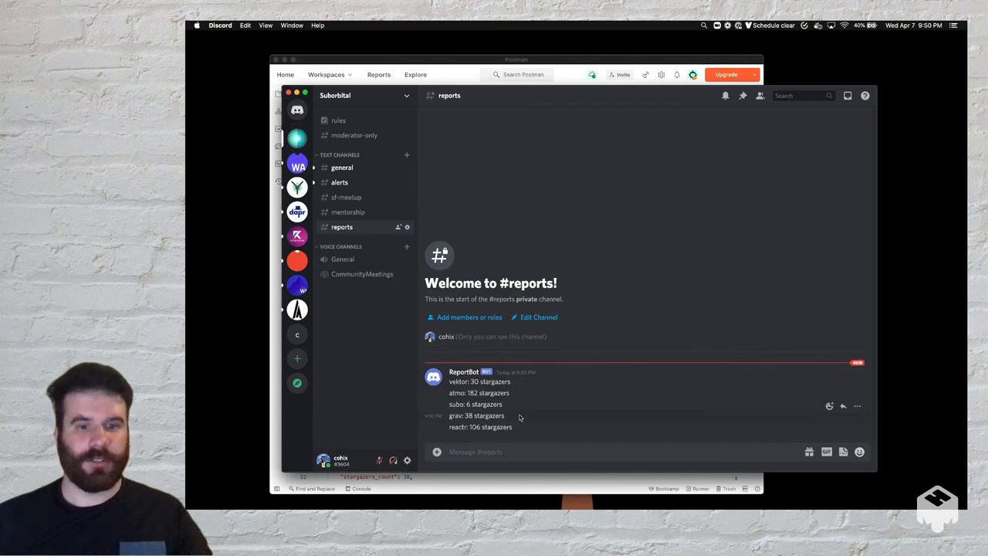
{"action": "mouse_move", "coordinate": [601, 326]}
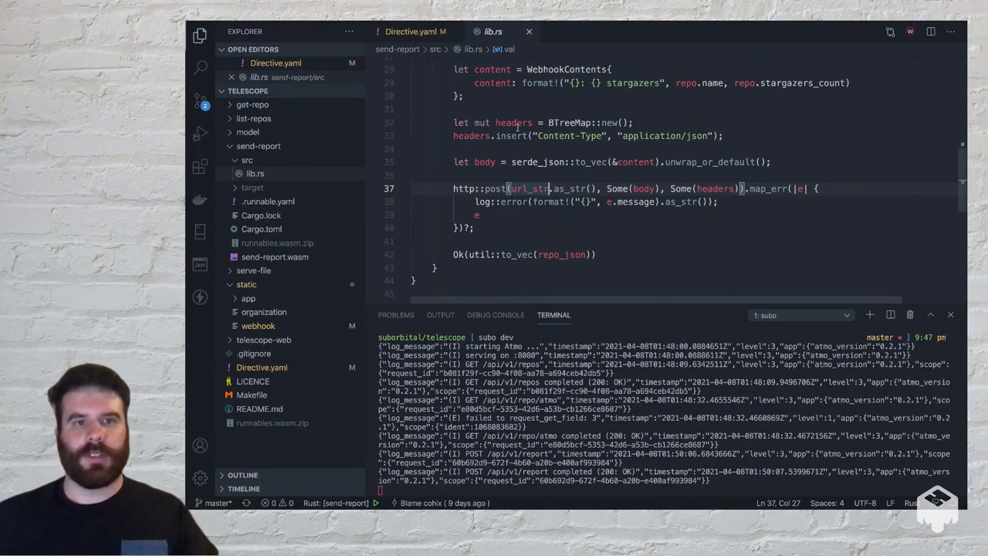
Return to Directive.yaml after the report request completes with 200 OK
{"action": "left_click", "coordinate": [407, 30]}
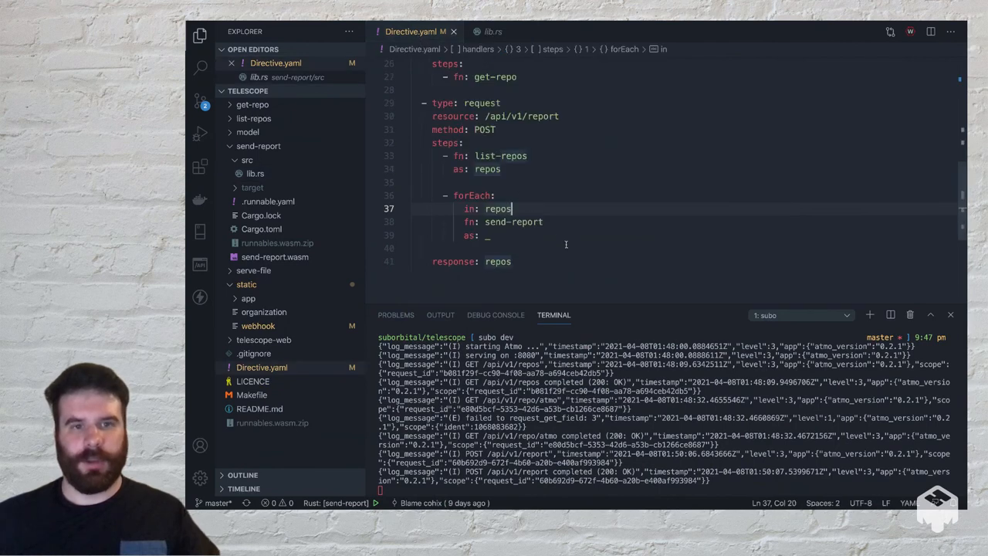
{"action": "mouse_move", "coordinate": [605, 238]}
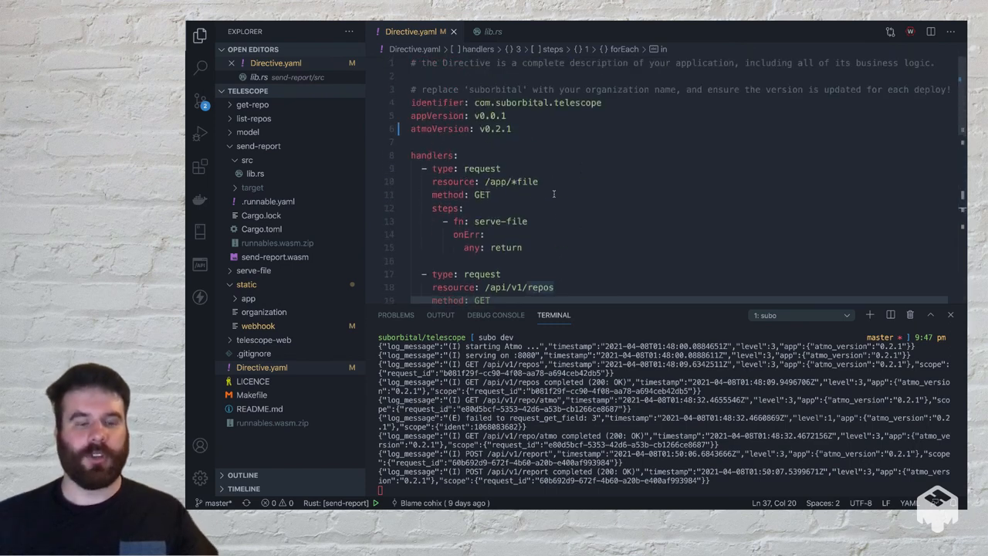
{"action": "mouse_move", "coordinate": [541, 209]}
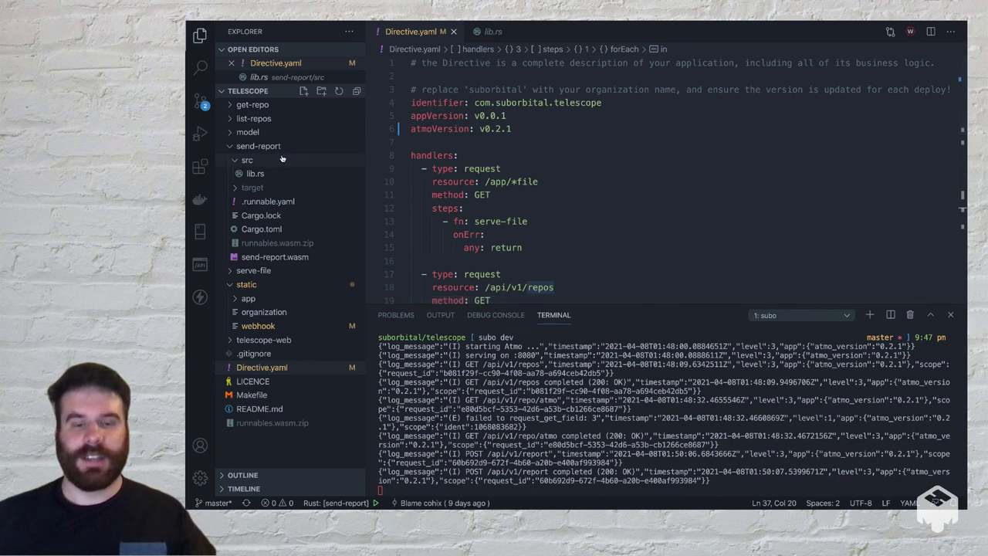
{"action": "mouse_move", "coordinate": [260, 145]}
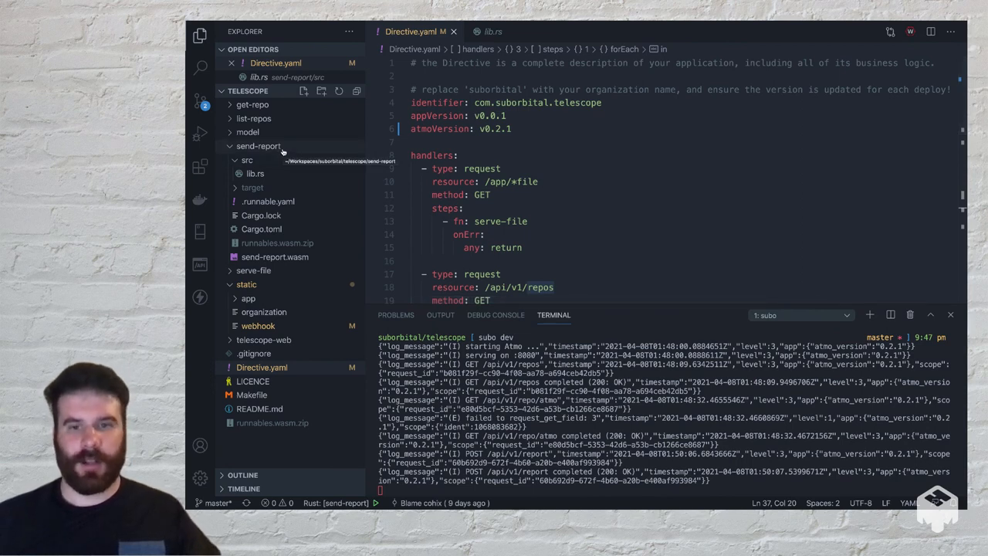
Scroll Directive.yaml to its serve-file and list-repos handlers and collapse the send-report folder
{"action": "scroll", "scroll_direction": "down", "scroll_amount": 3}
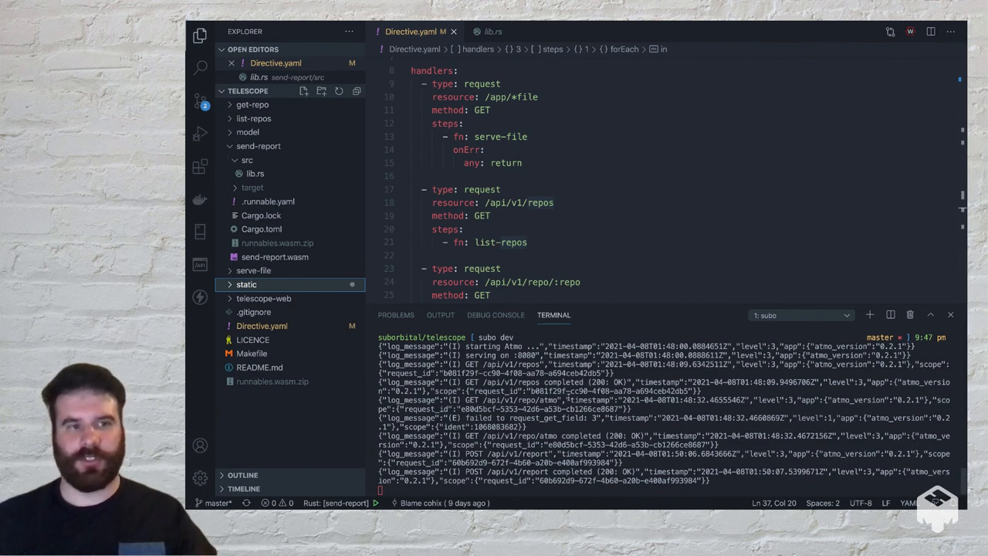
{"action": "left_click", "coordinate": [260, 145]}
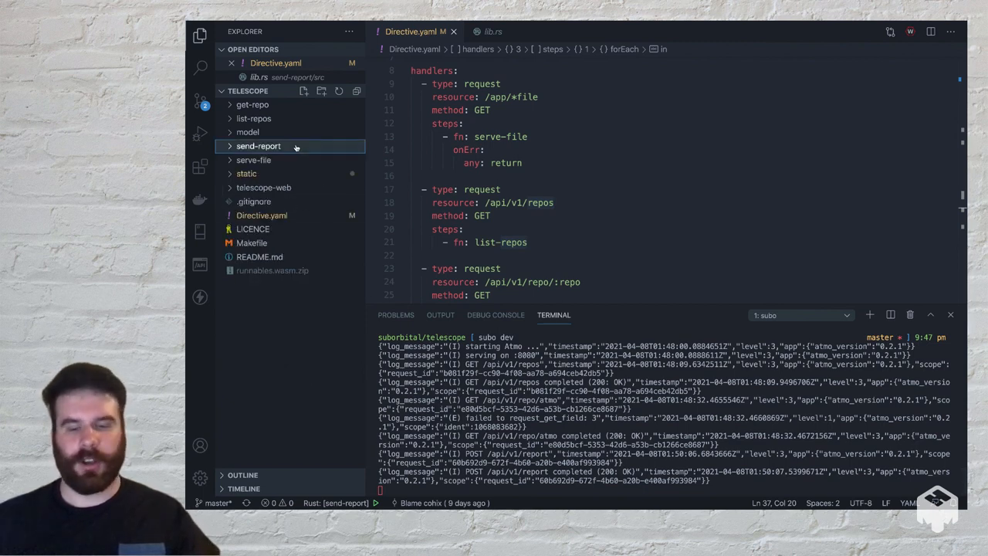